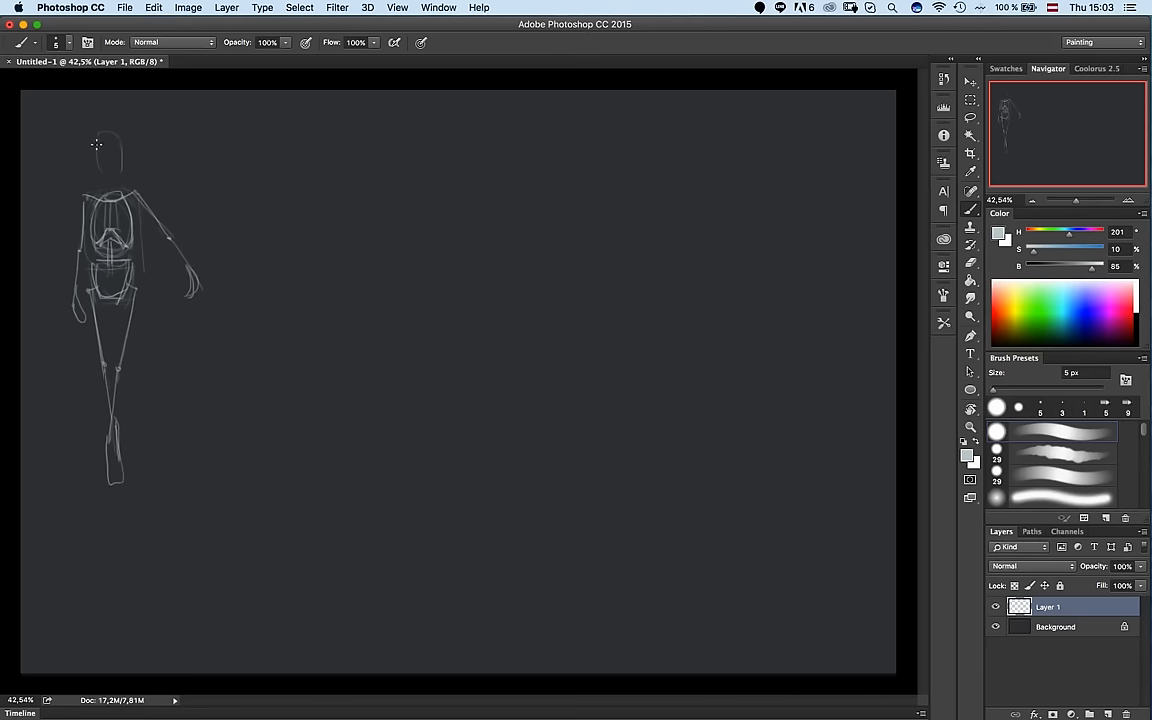
Brush the first cape line over the rough standing figure.
{"action": "left_click_drag", "start_coordinate": [90, 130], "coordinate": [125, 145]}
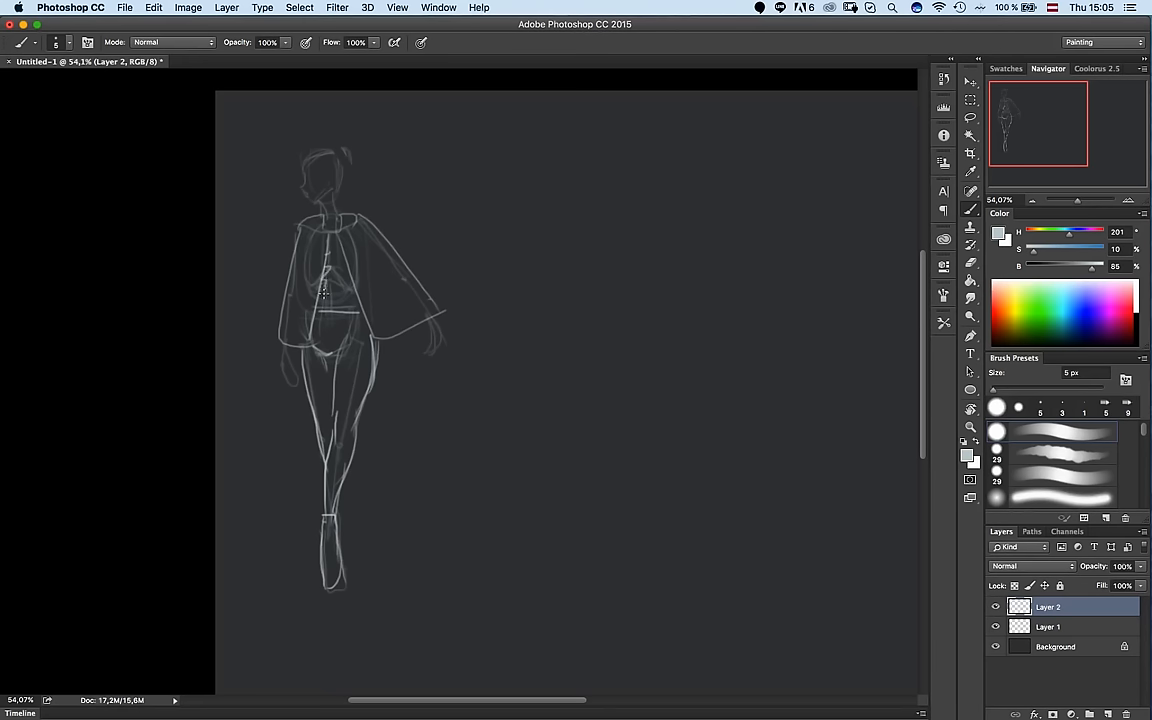
Brush refining lines along the caped figure's legs.
{"action": "left_click_drag", "start_coordinate": [330, 270], "coordinate": [340, 395]}
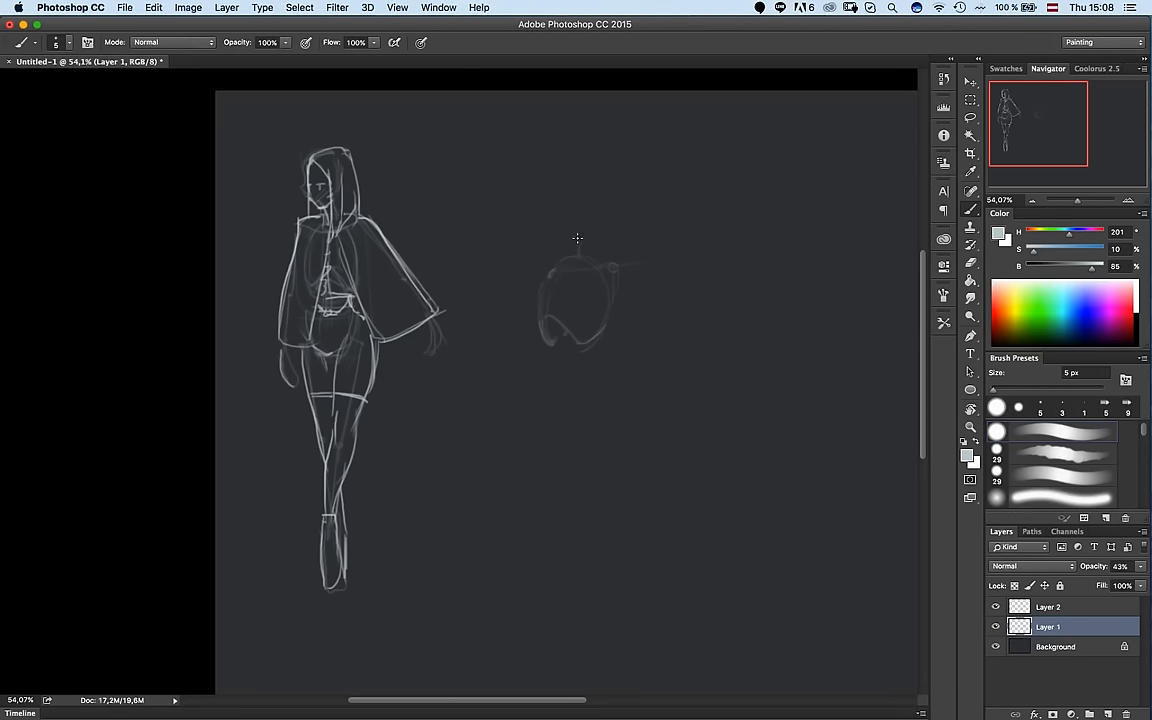
Brush the torso study's neck, sides, legs and head outline beside the figure.
{"action": "left_click_drag", "start_coordinate": [575, 240], "coordinate": [575, 370]}
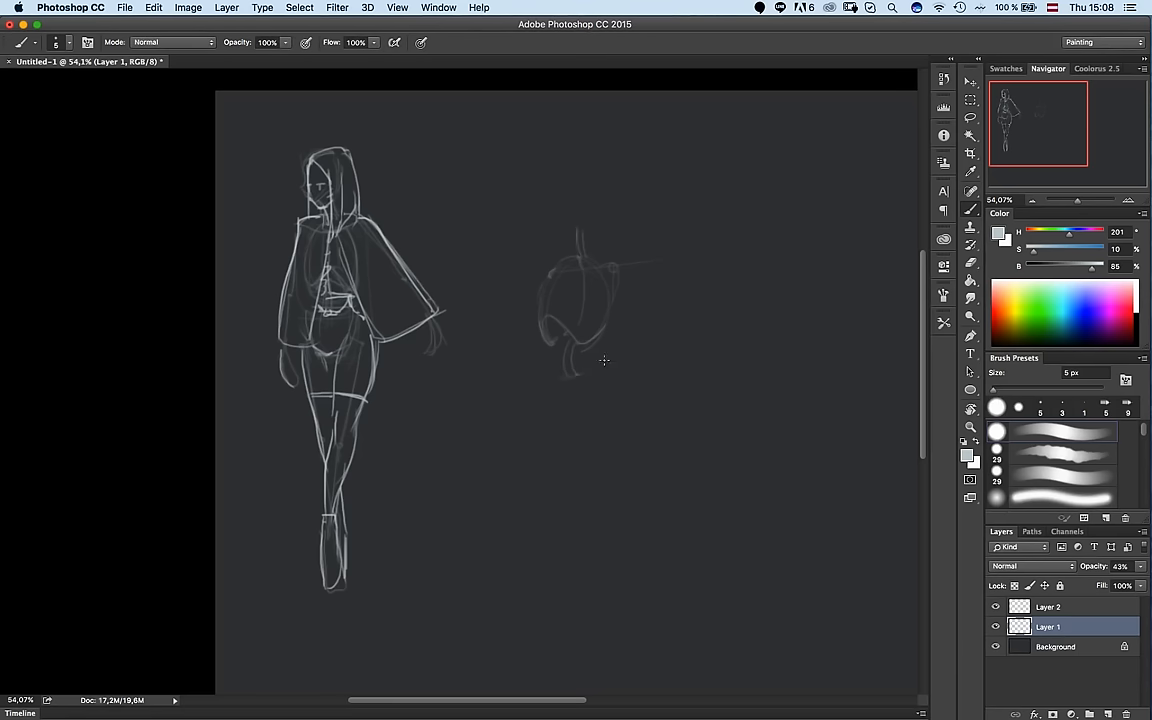
{"action": "mouse_move", "coordinate": [580, 374]}
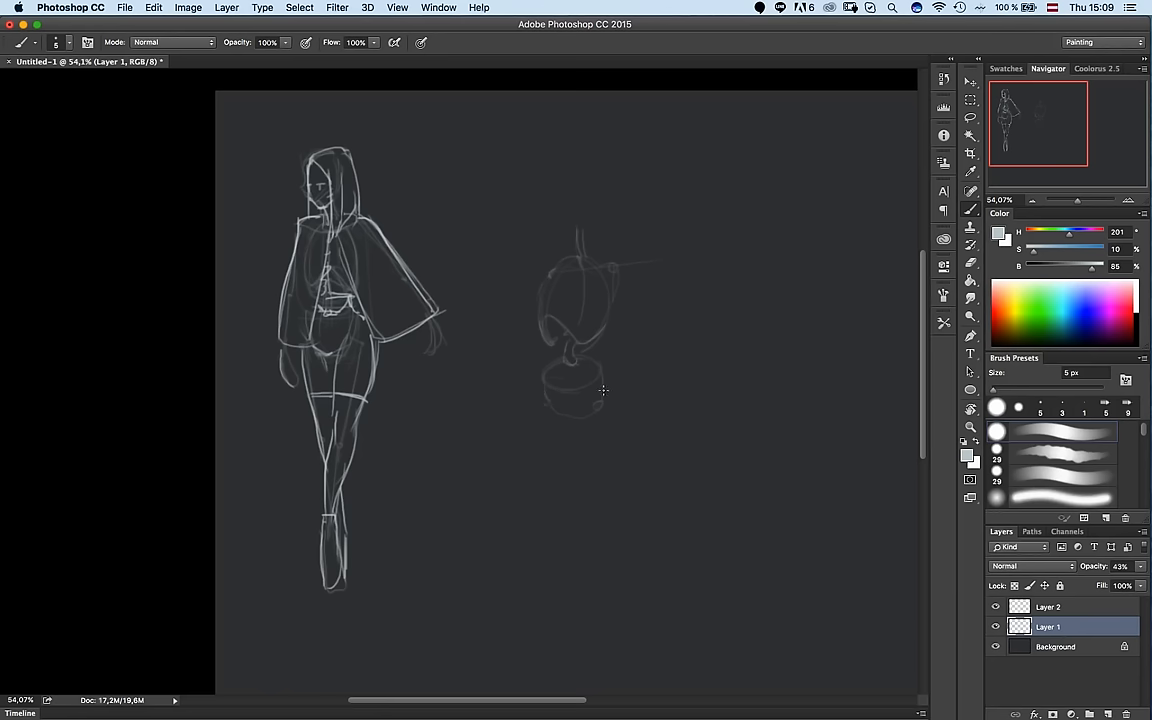
{"action": "left_click_drag", "start_coordinate": [600, 270], "coordinate": [600, 385]}
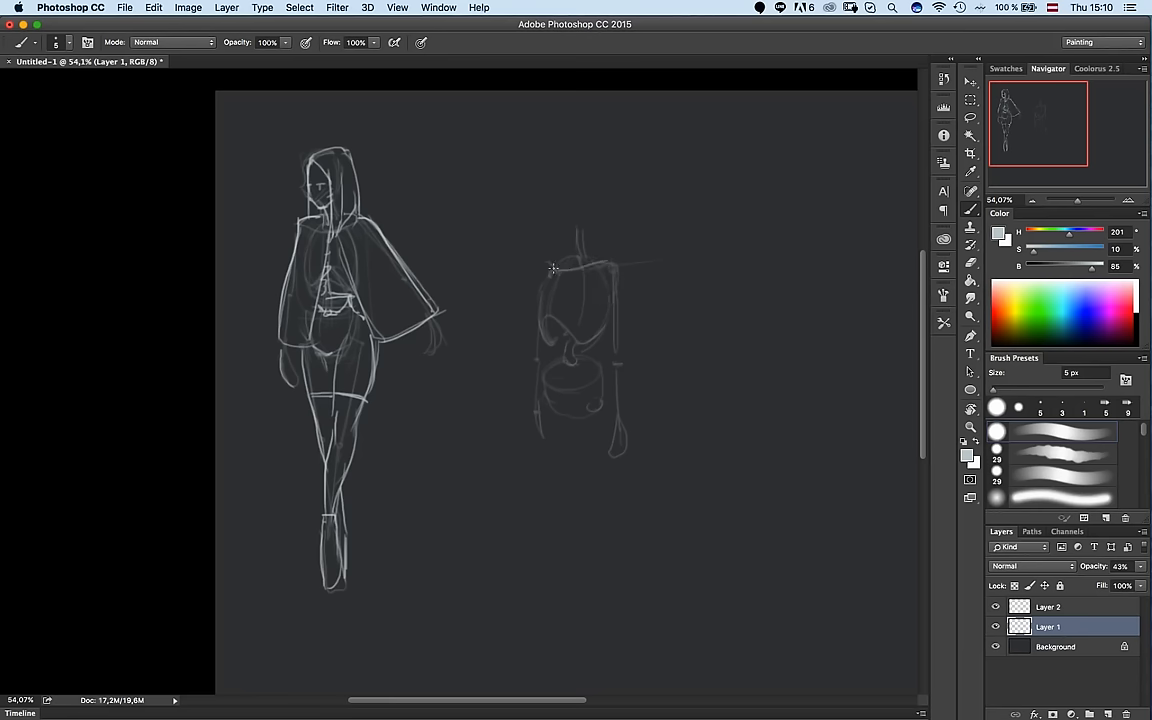
{"action": "mouse_move", "coordinate": [580, 351]}
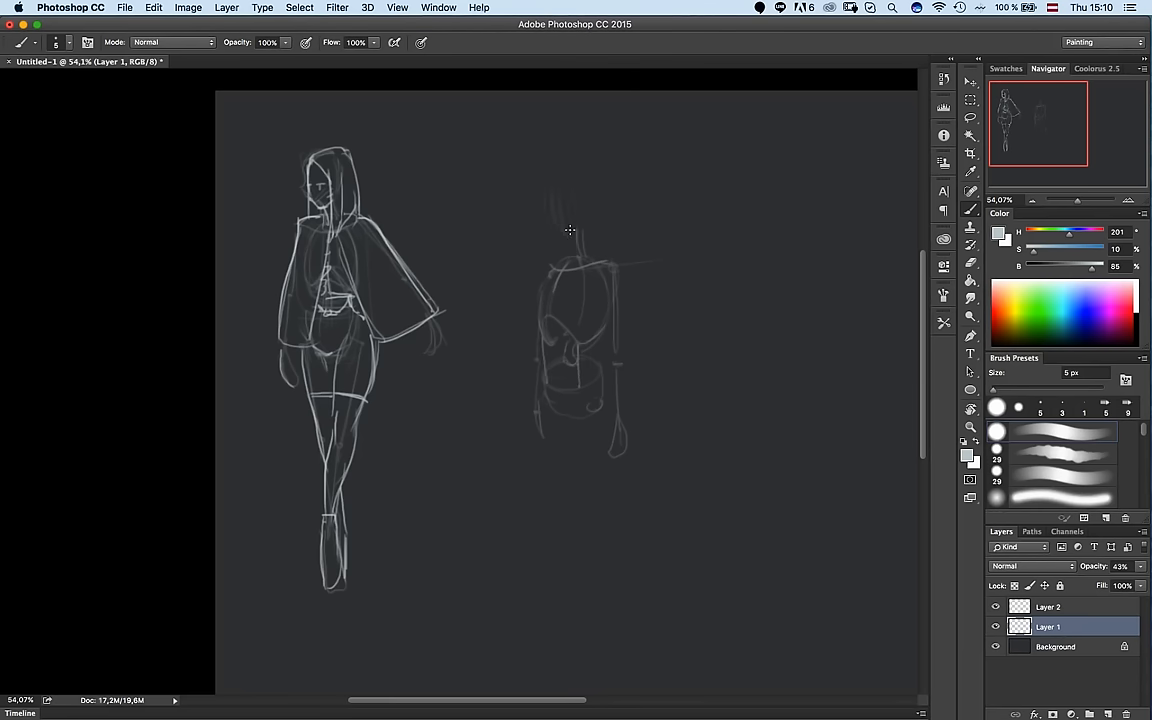
{"action": "left_click_drag", "start_coordinate": [555, 175], "coordinate": [585, 245]}
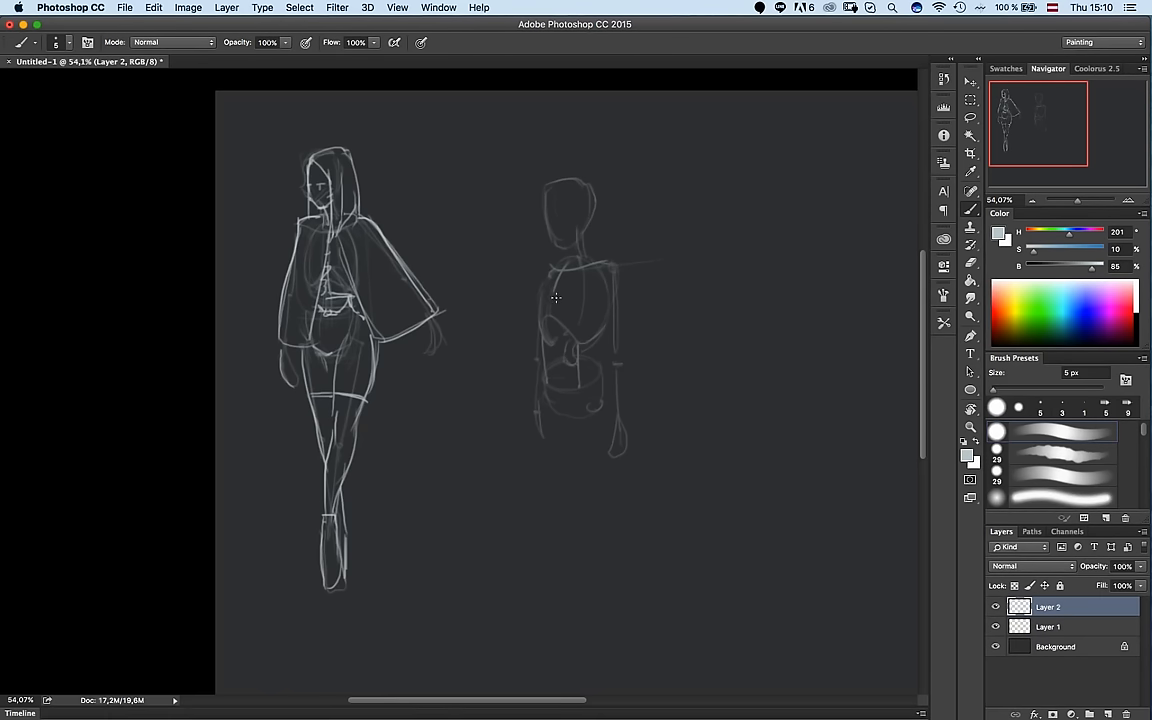
{"action": "left_click", "coordinate": [1047, 626]}
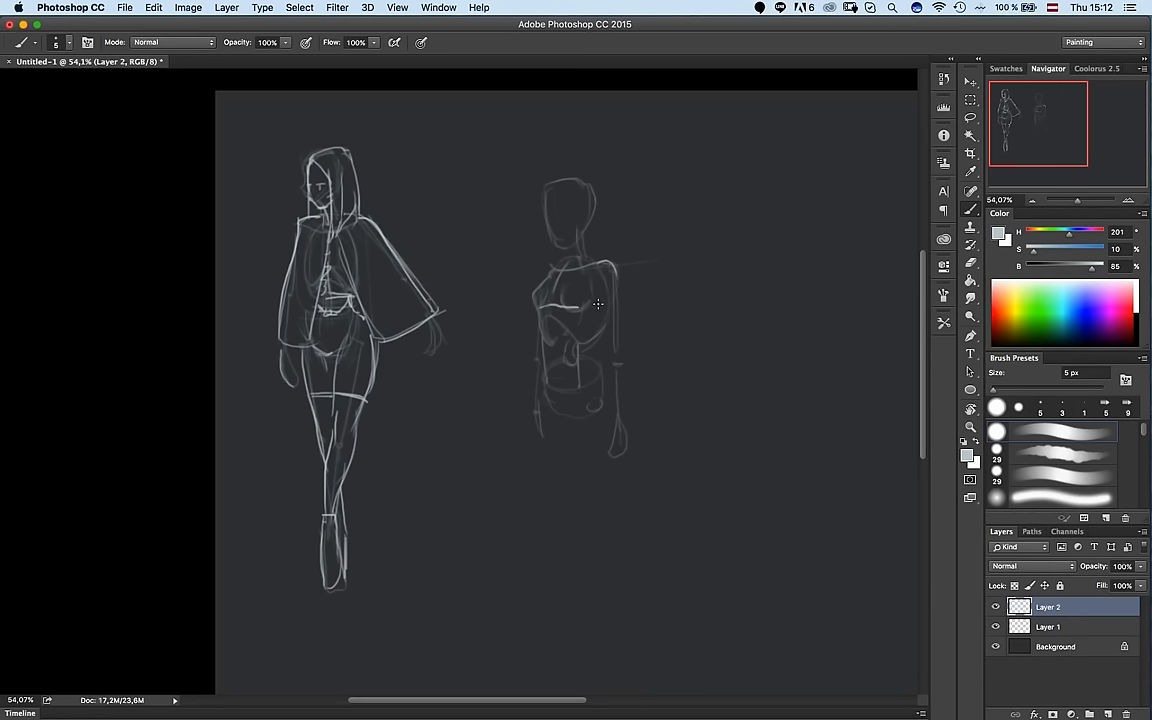
{"action": "mouse_move", "coordinate": [588, 306]}
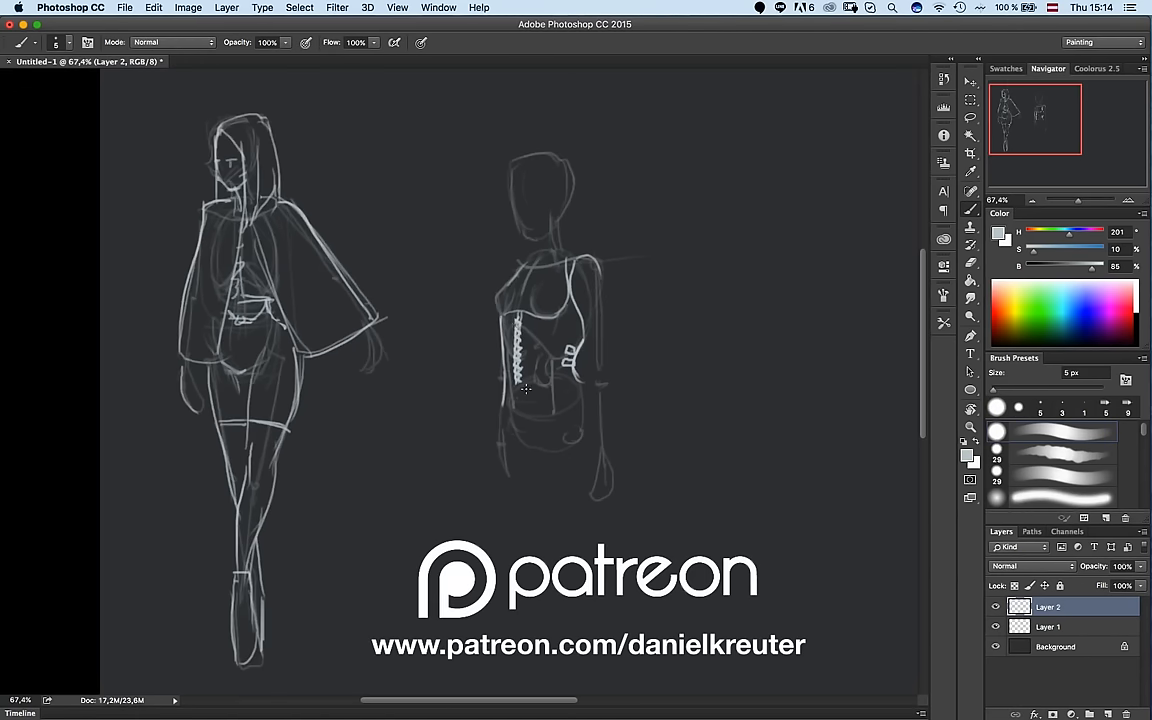
Brush new bust cups and panel seam lines onto the corset.
{"action": "left_click_drag", "start_coordinate": [570, 350], "coordinate": [560, 400]}
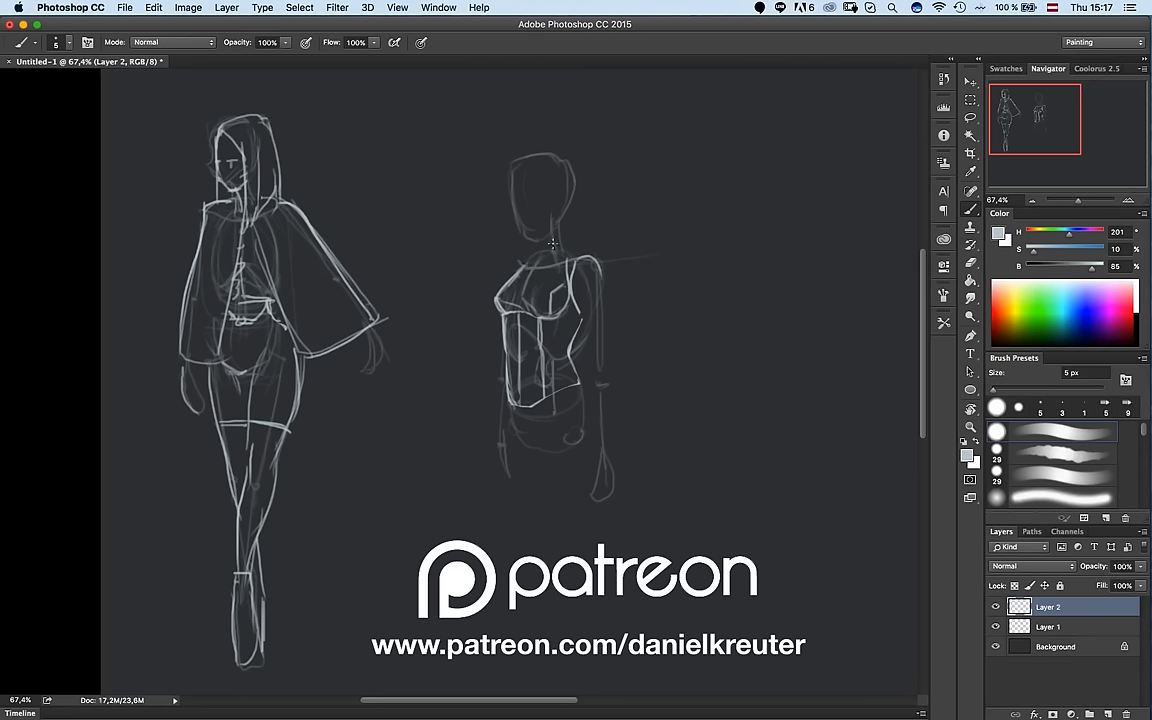
{"action": "mouse_move", "coordinate": [510, 191]}
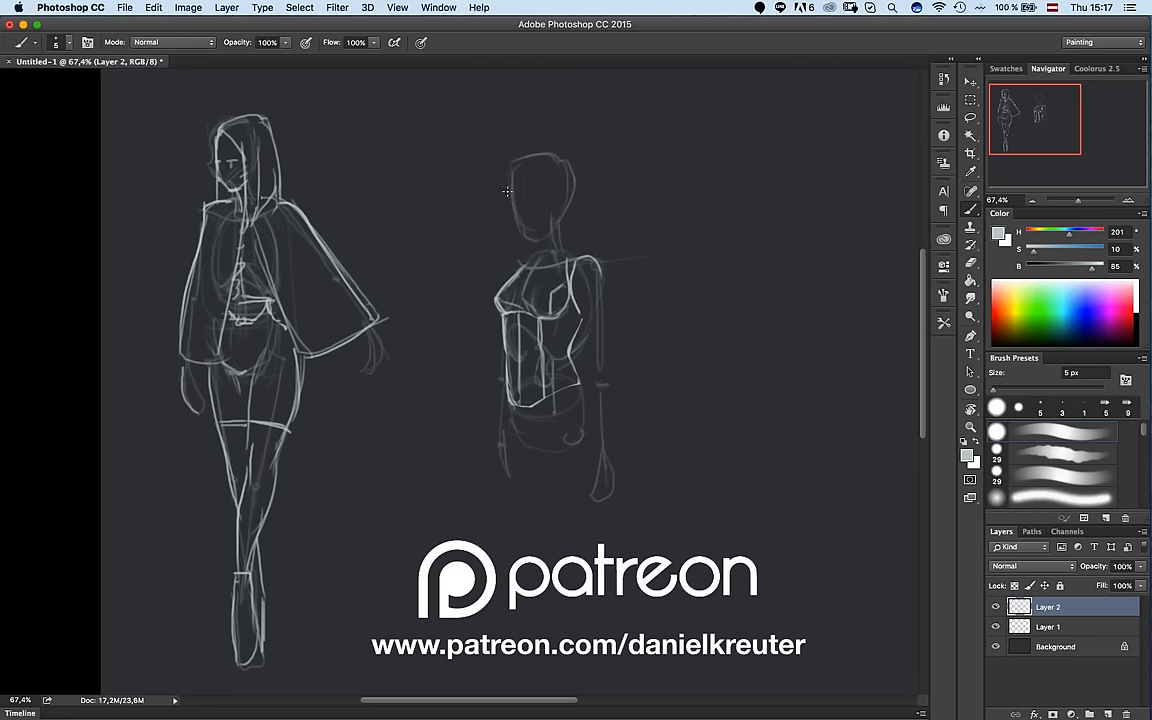